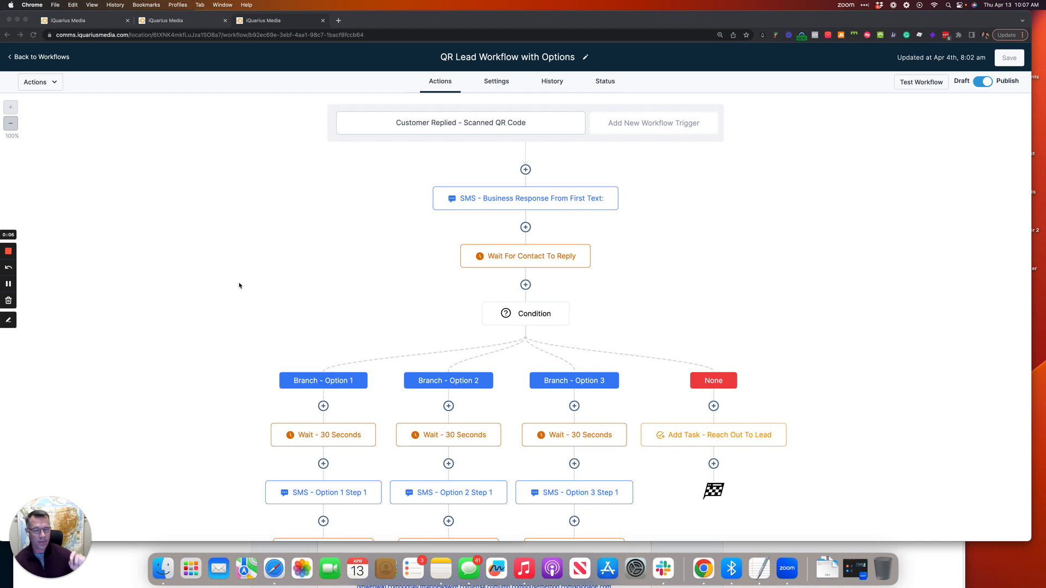
pyautogui.moveTo(262, 267)
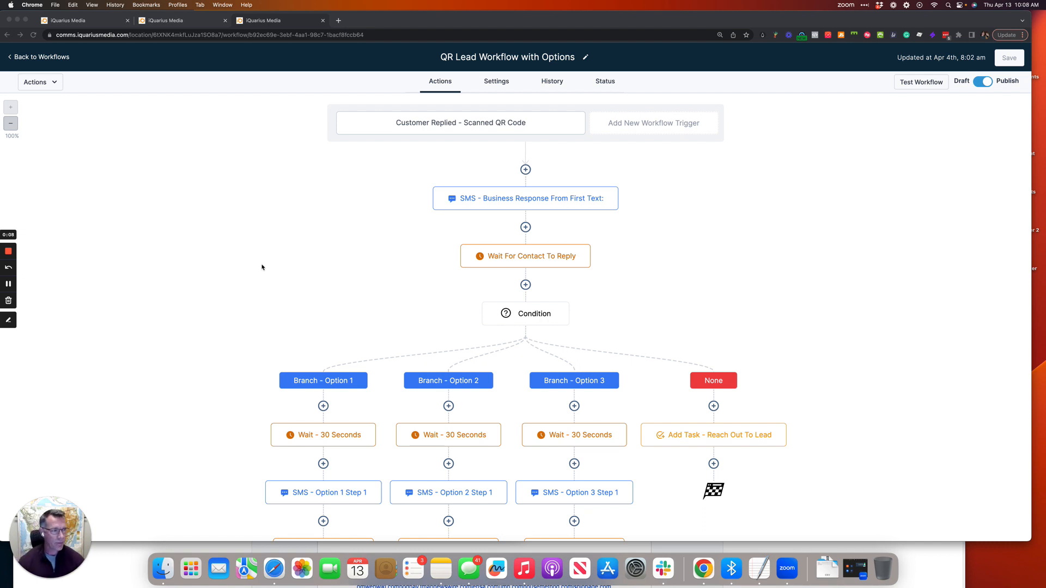
# Review the scanned QR code trigger's filters and branch keyword rules without changing anything
pyautogui.click(460, 123)
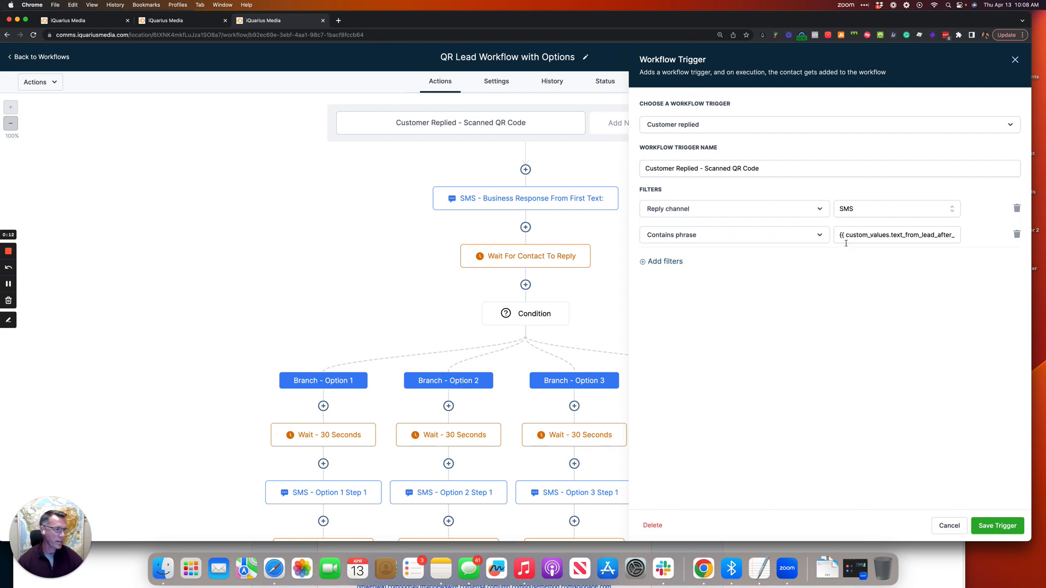
pyautogui.moveTo(710, 239)
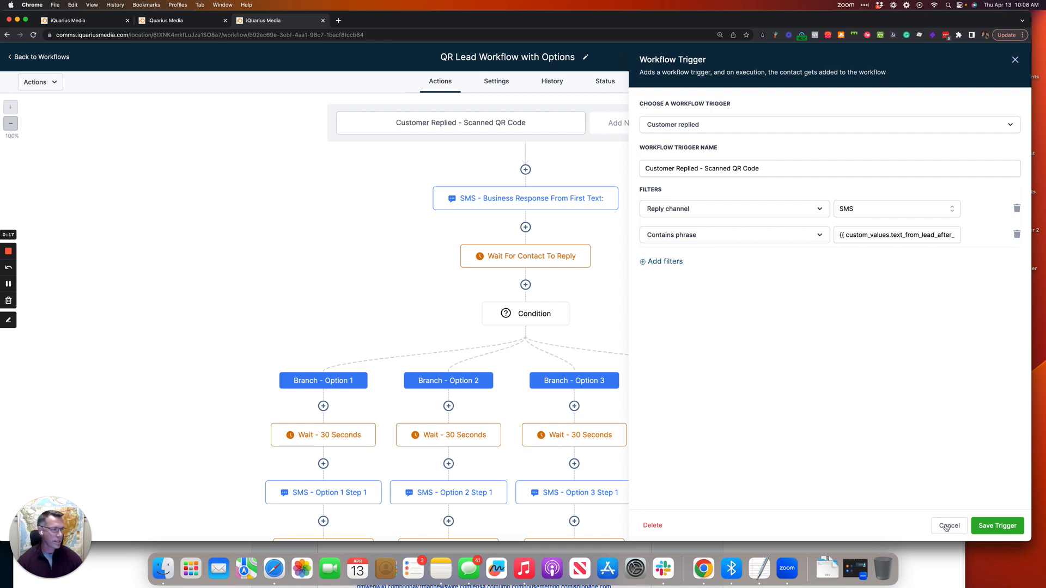
pyautogui.moveTo(951, 333)
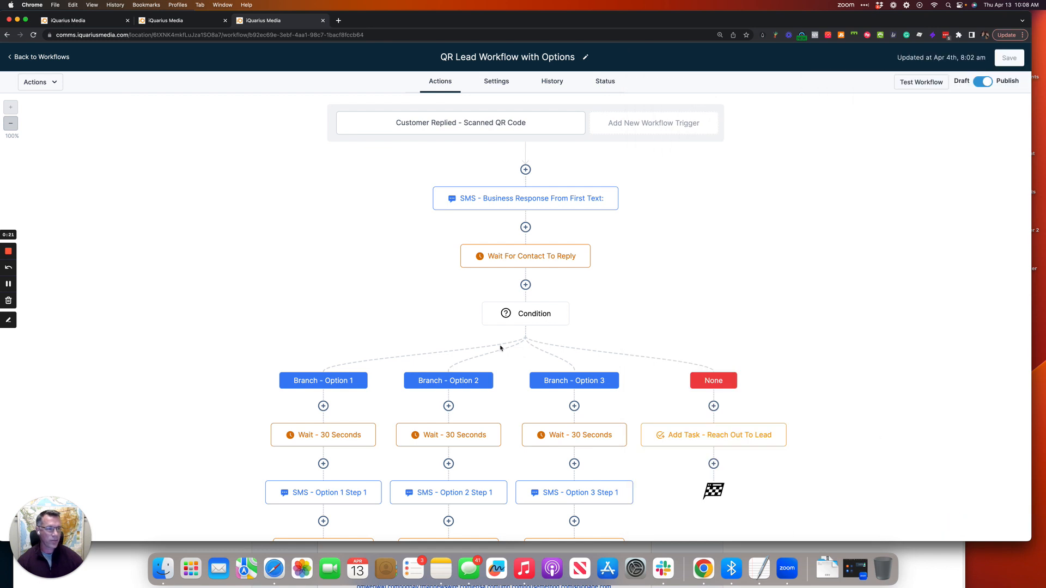
pyautogui.moveTo(530, 326)
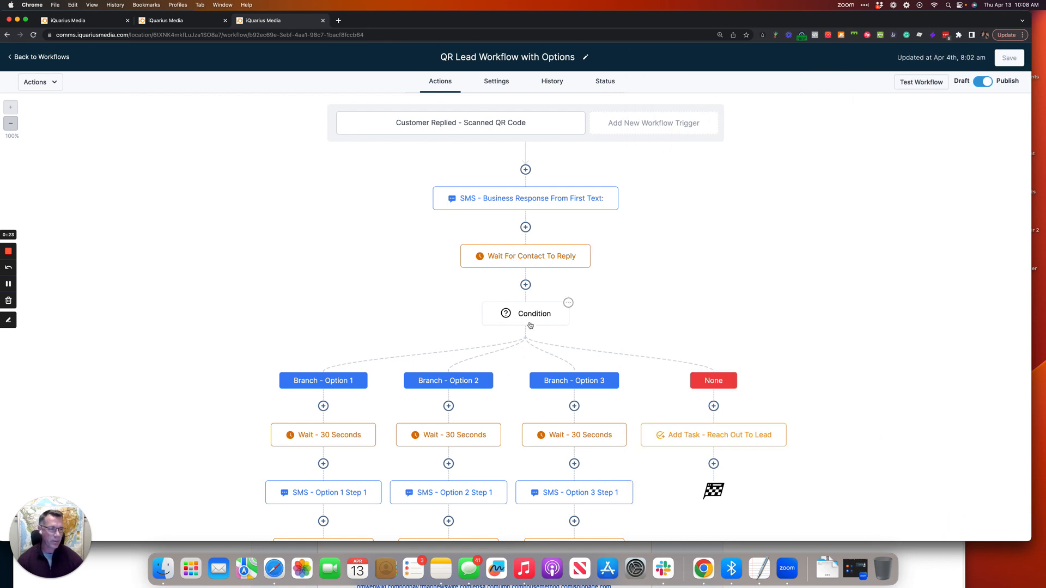
pyautogui.click(525, 314)
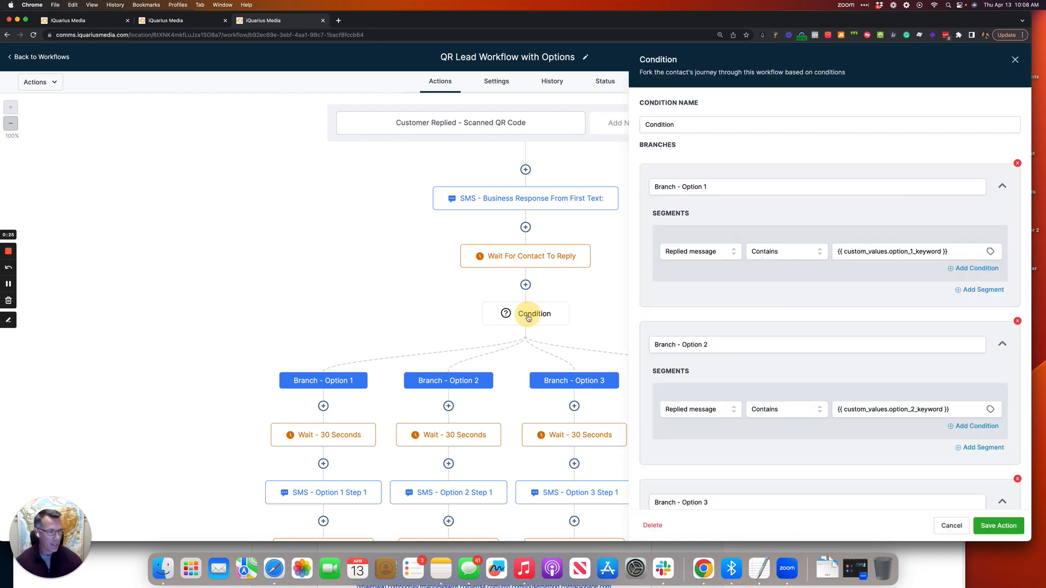
pyautogui.moveTo(900, 266)
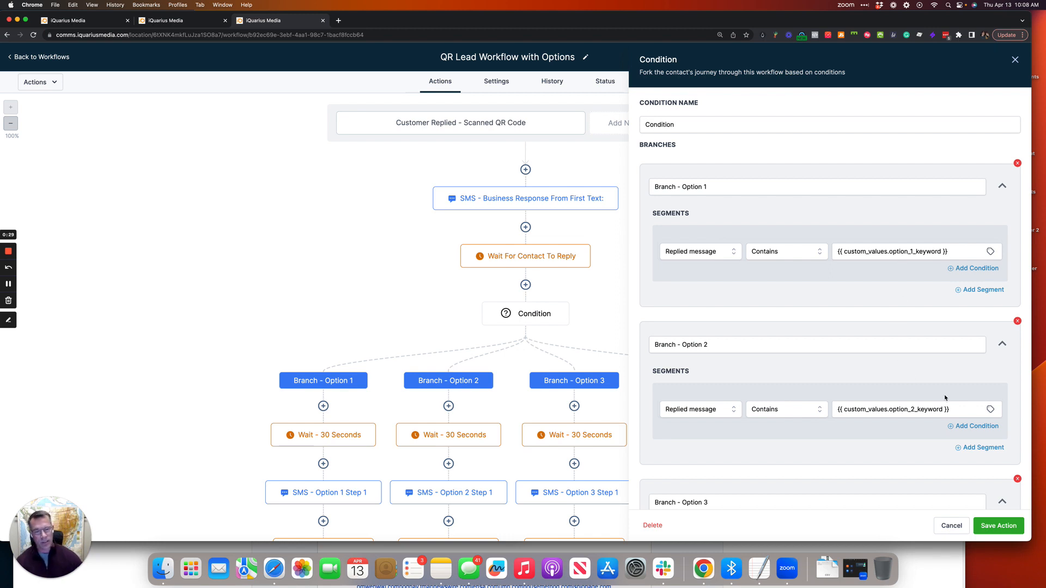
pyautogui.moveTo(948, 465)
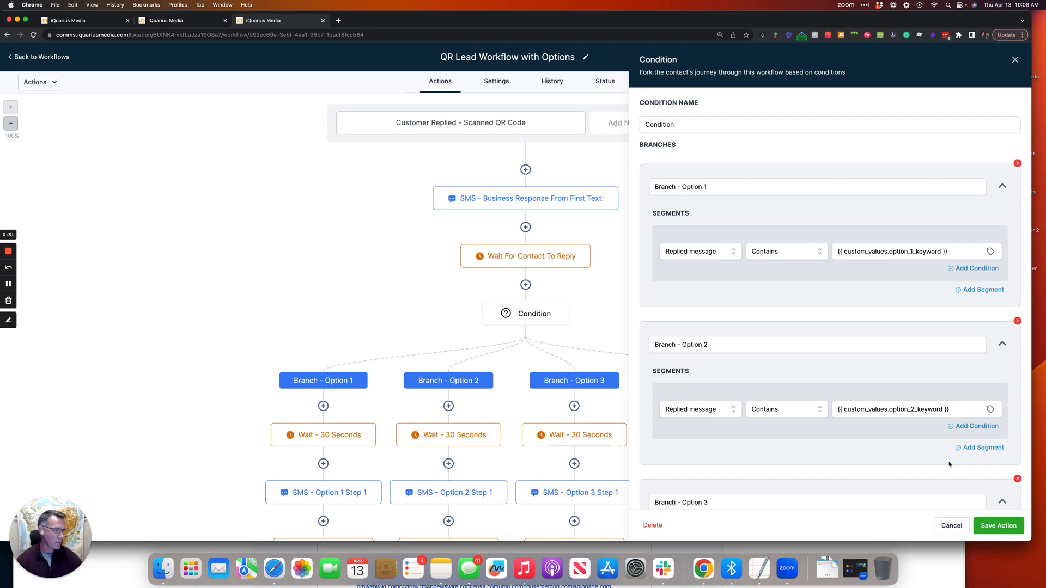
pyautogui.click(997, 525)
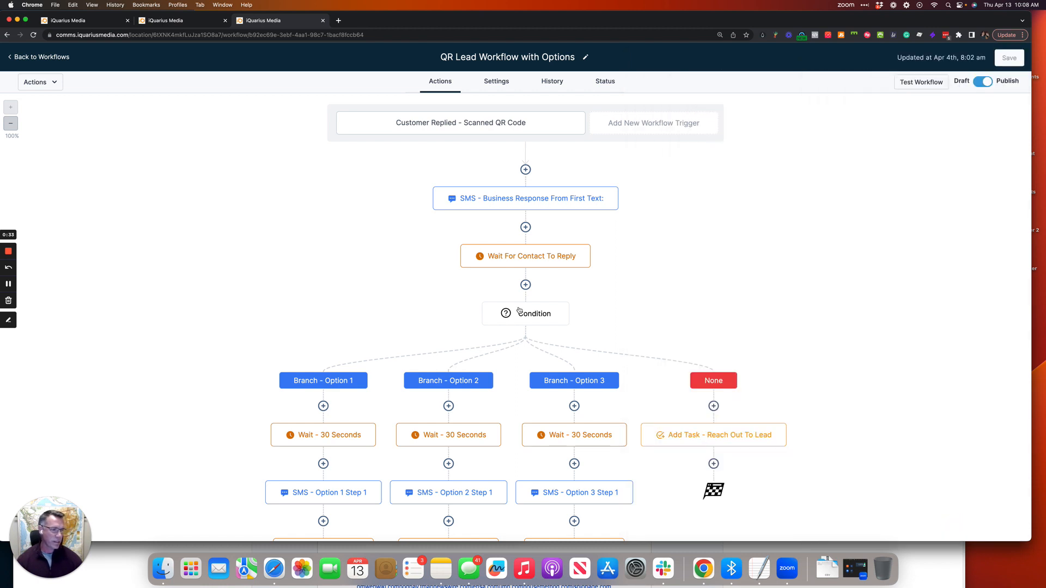
pyautogui.moveTo(508, 212)
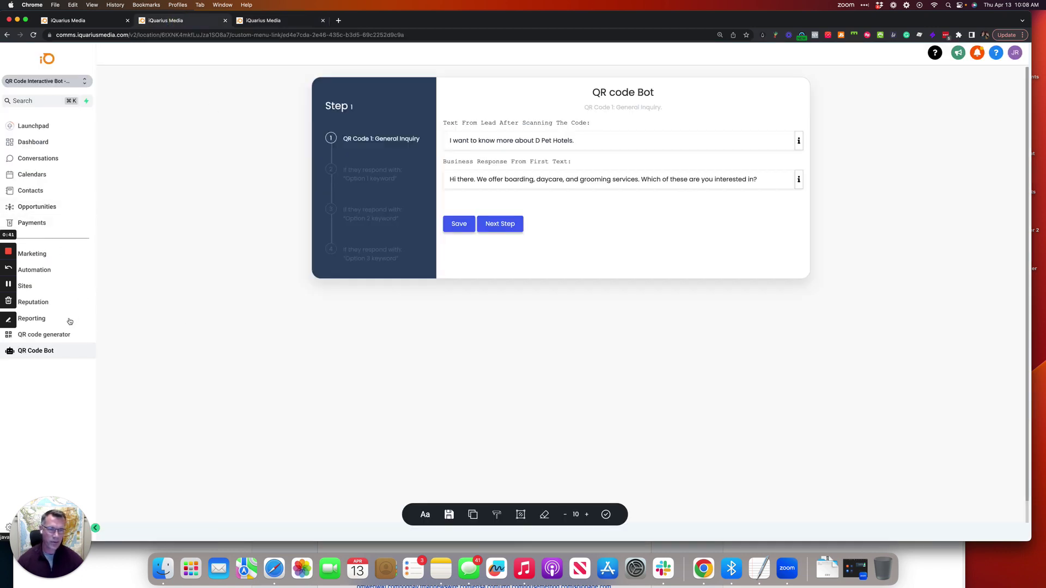
pyautogui.moveTo(200, 331)
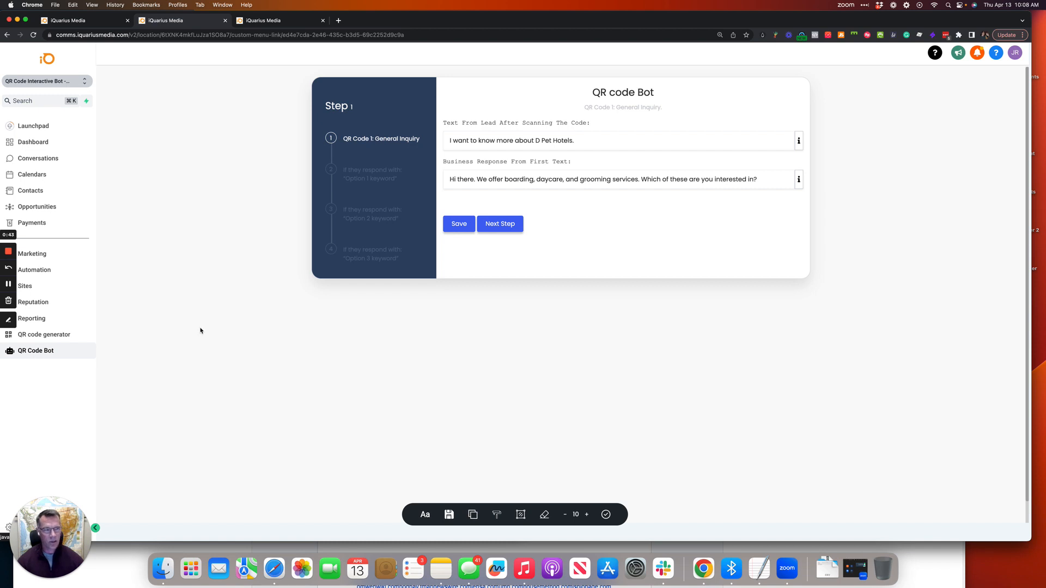
pyautogui.moveTo(538, 122)
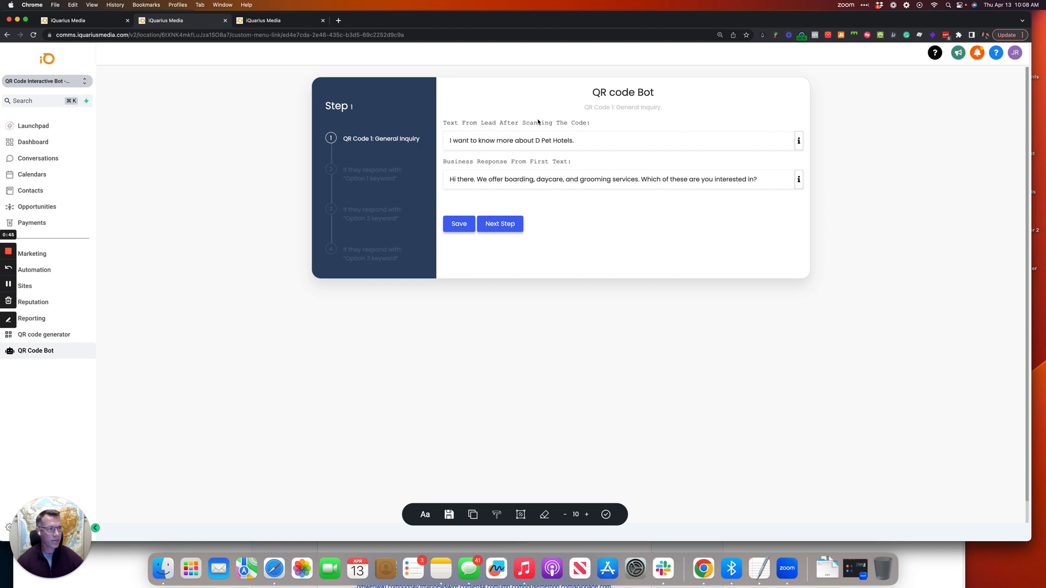
# Replace the lead's preloaded message text with 'Pet' and save the bot's first step
pyautogui.tripleClick(511, 140)
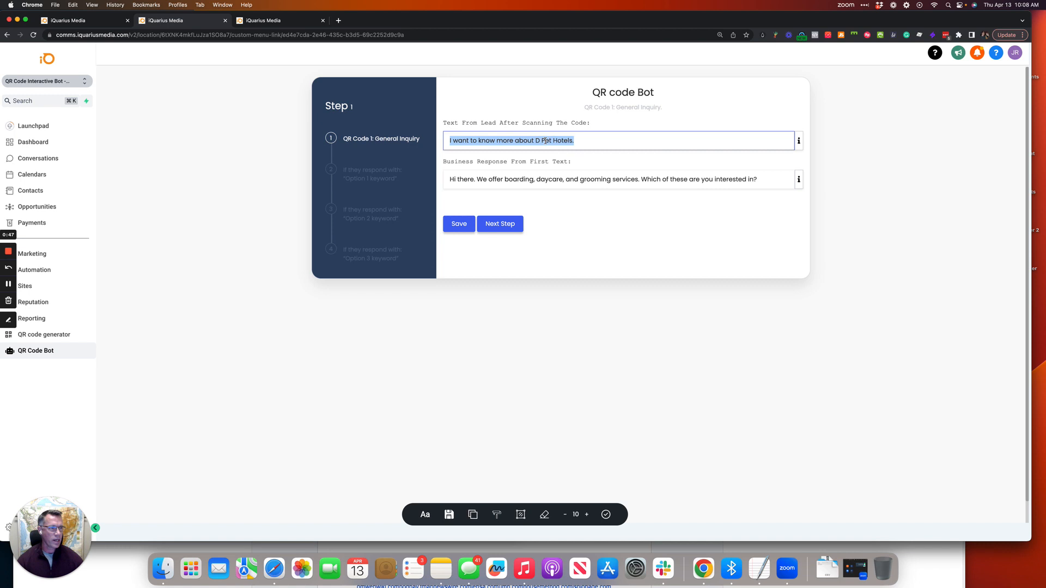
pyautogui.write('Pet')
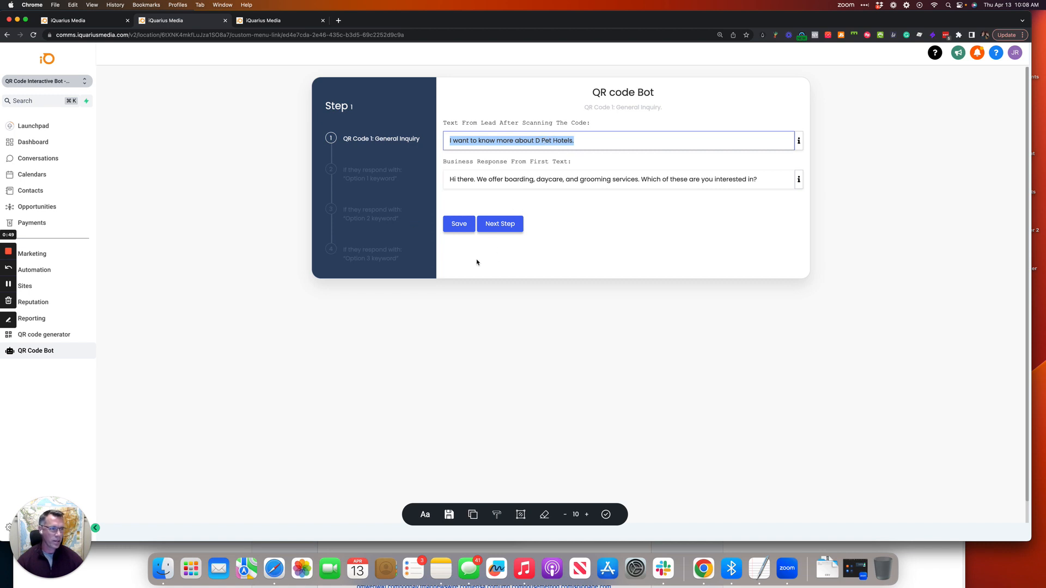
pyautogui.moveTo(442, 244)
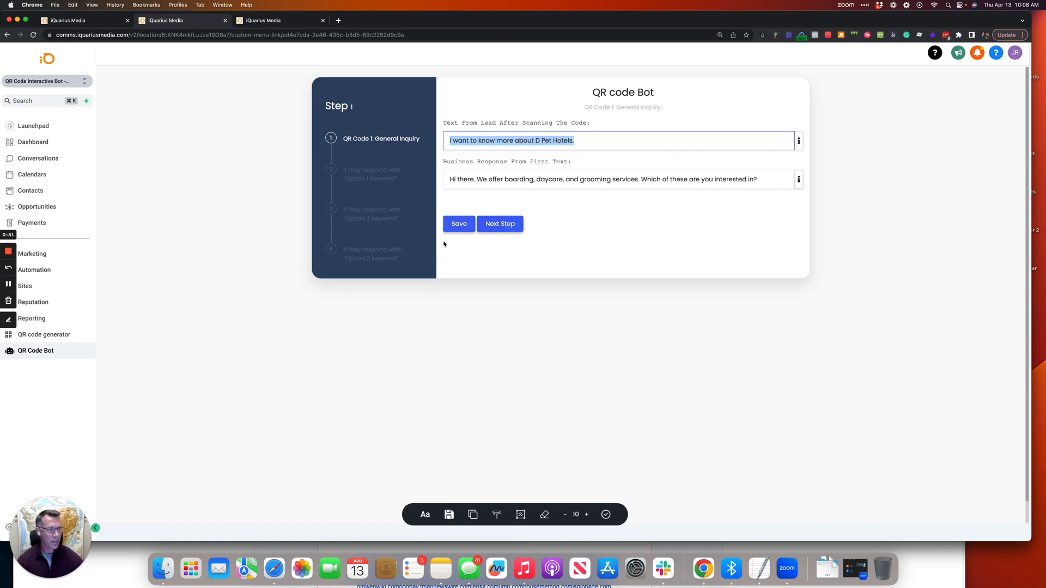
pyautogui.moveTo(517, 176)
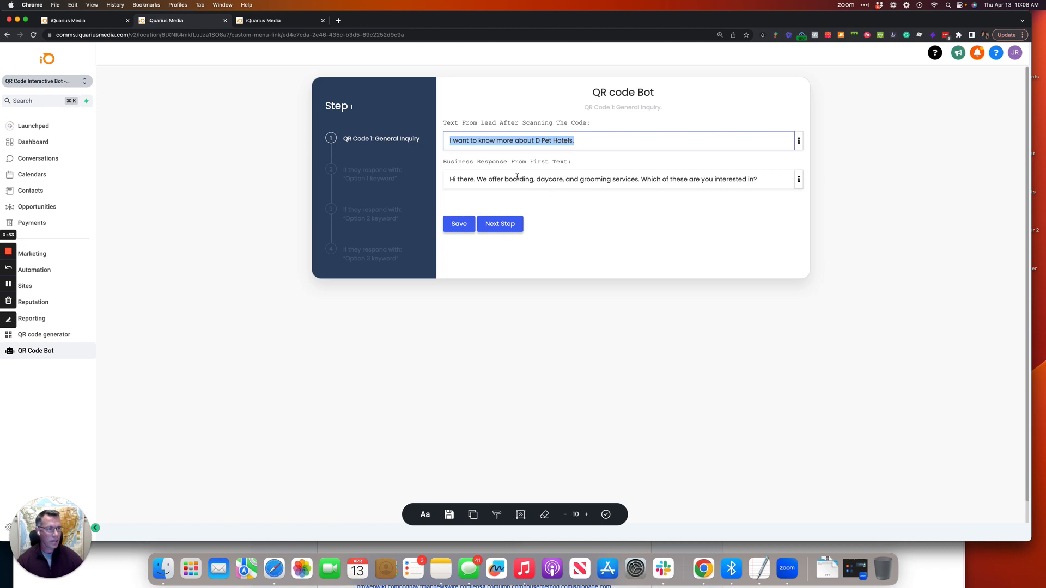
pyautogui.click(458, 223)
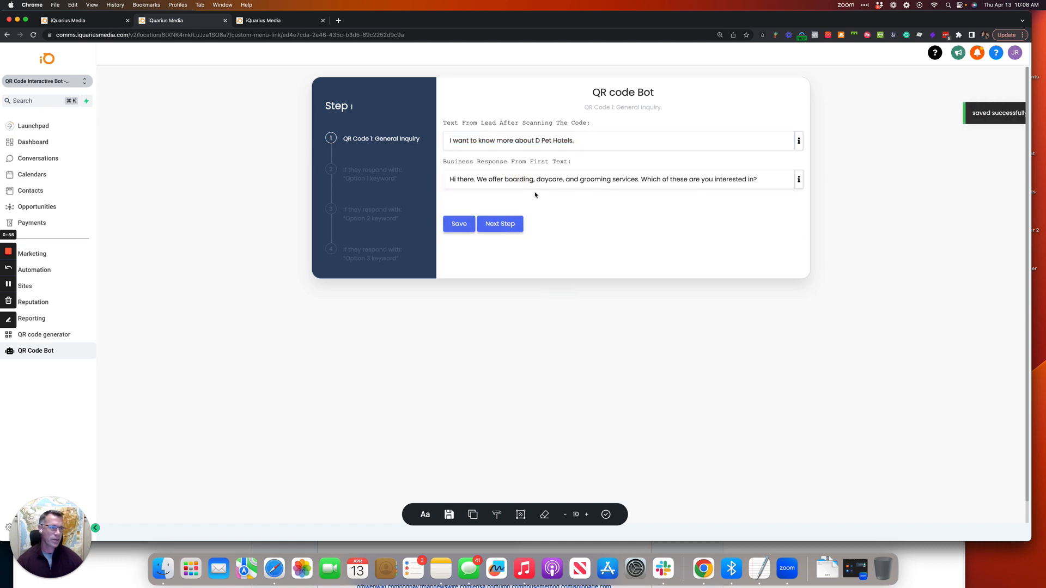
pyautogui.click(499, 223)
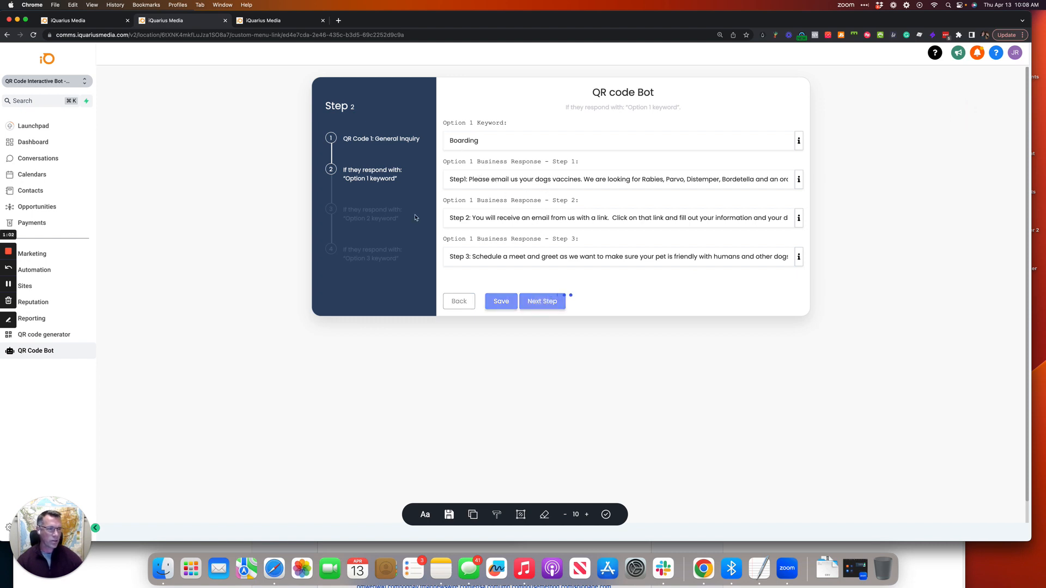
# Step through the Daycare and Grooming option responses, save the bot, and open the QR code generator
pyautogui.click(541, 301)
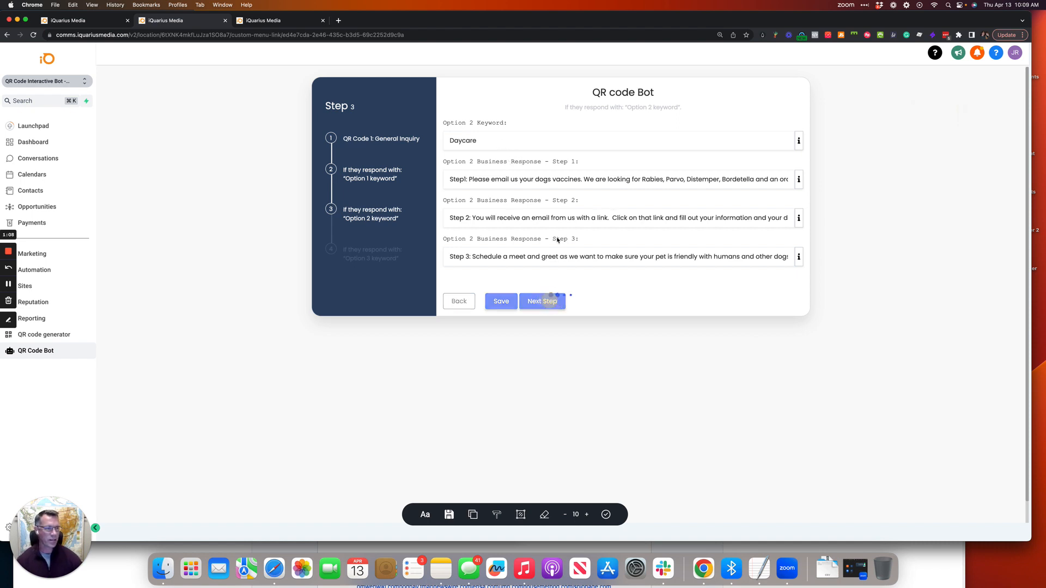
pyautogui.click(541, 300)
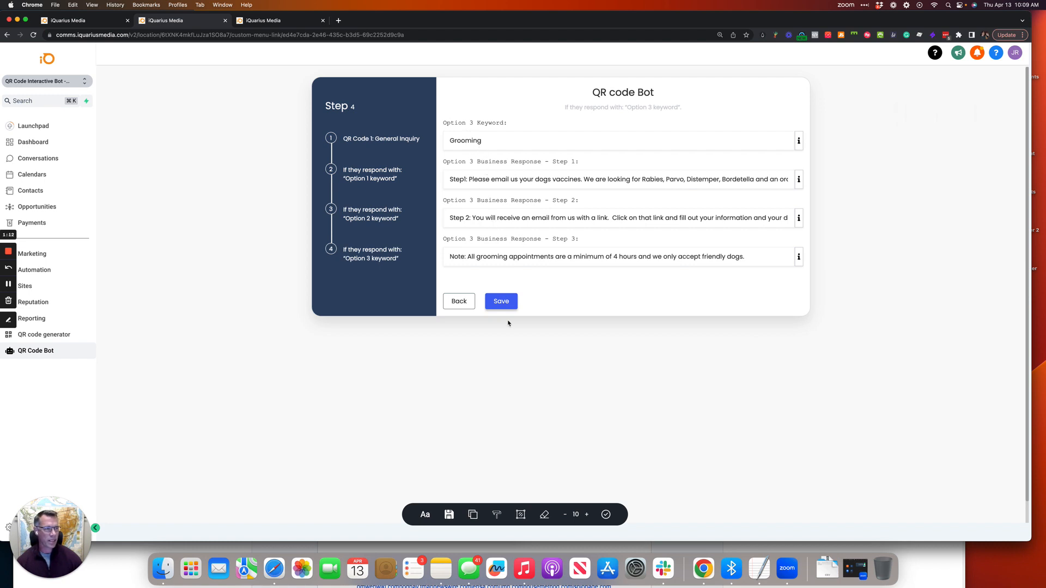
pyautogui.click(500, 300)
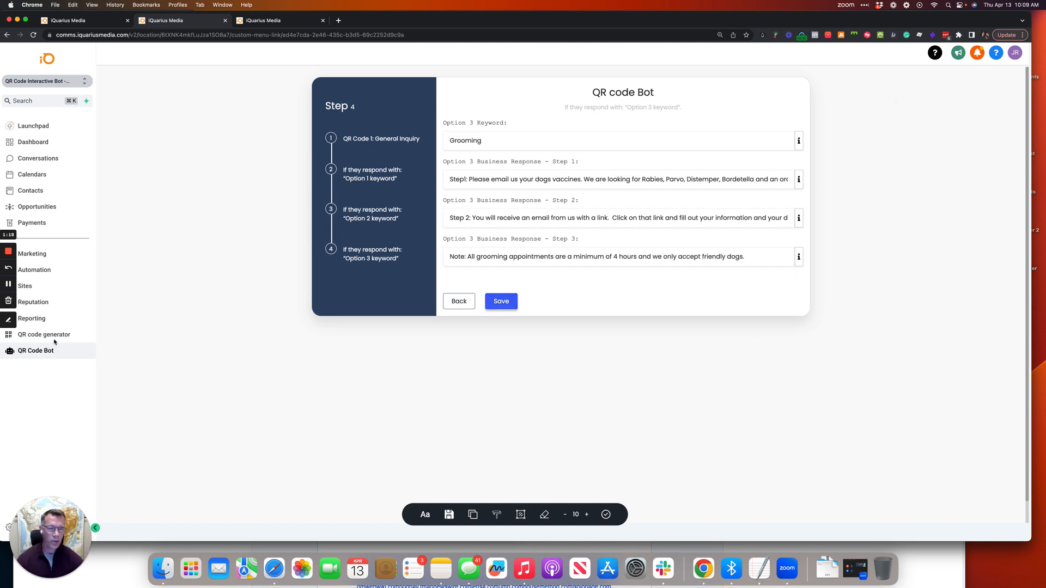
pyautogui.moveTo(44, 334)
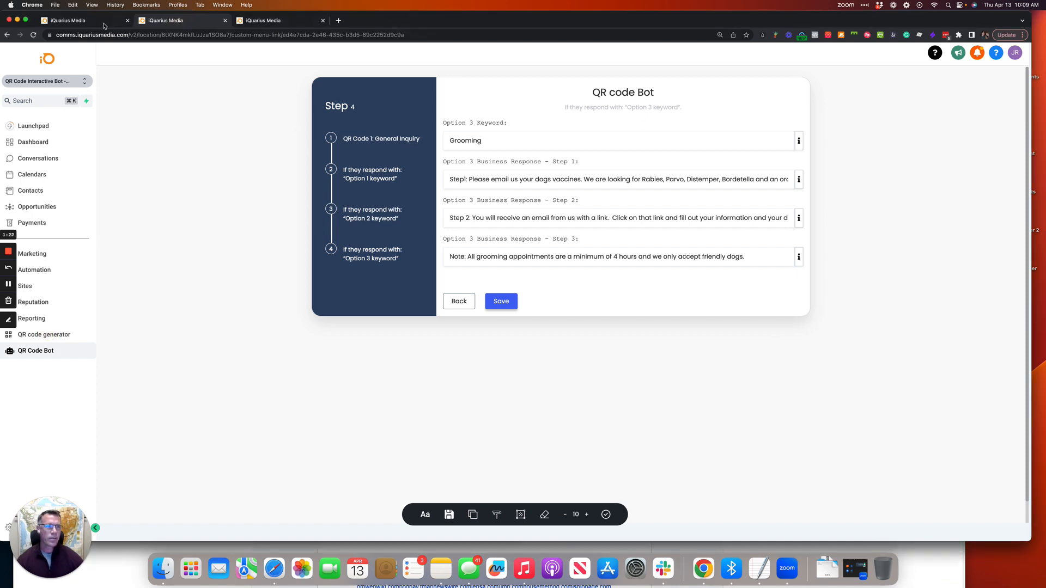
pyautogui.click(44, 334)
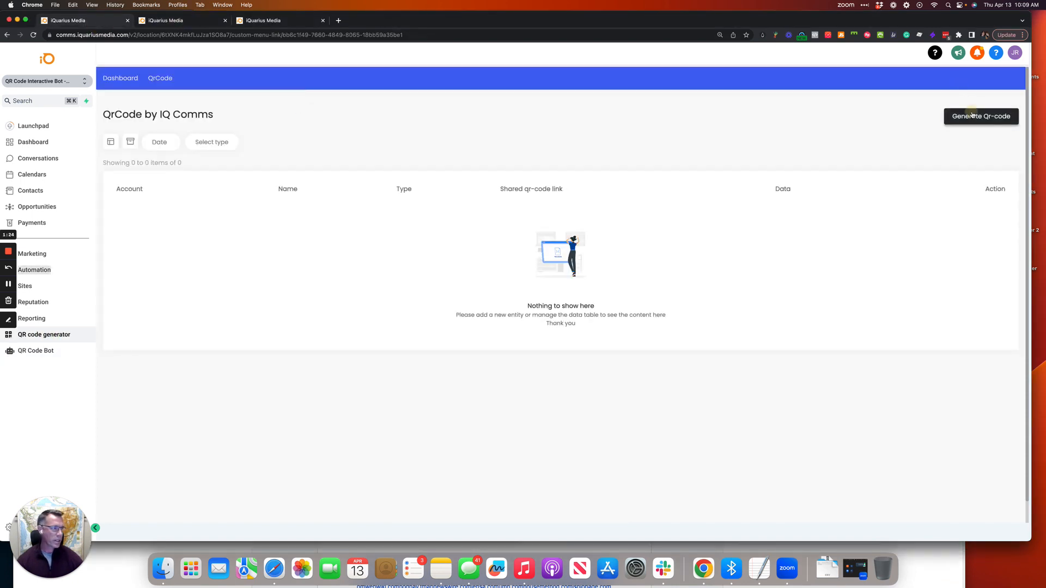
# Generate an SMS QR code 'QR Bot' for Android and iOS saying 'I want to know more about D Pet Hotels.'
pyautogui.click(980, 116)
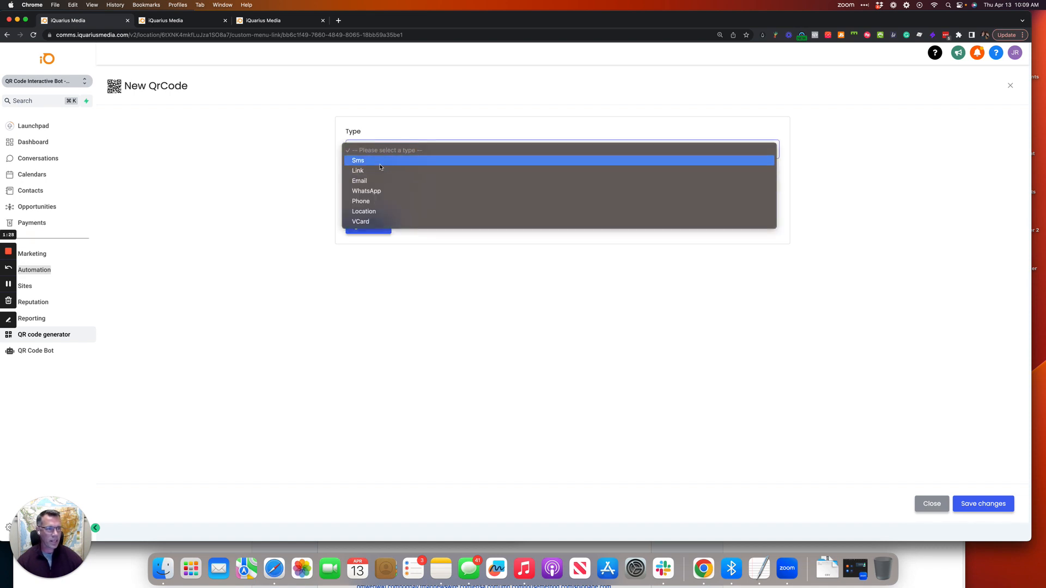
pyautogui.click(358, 160)
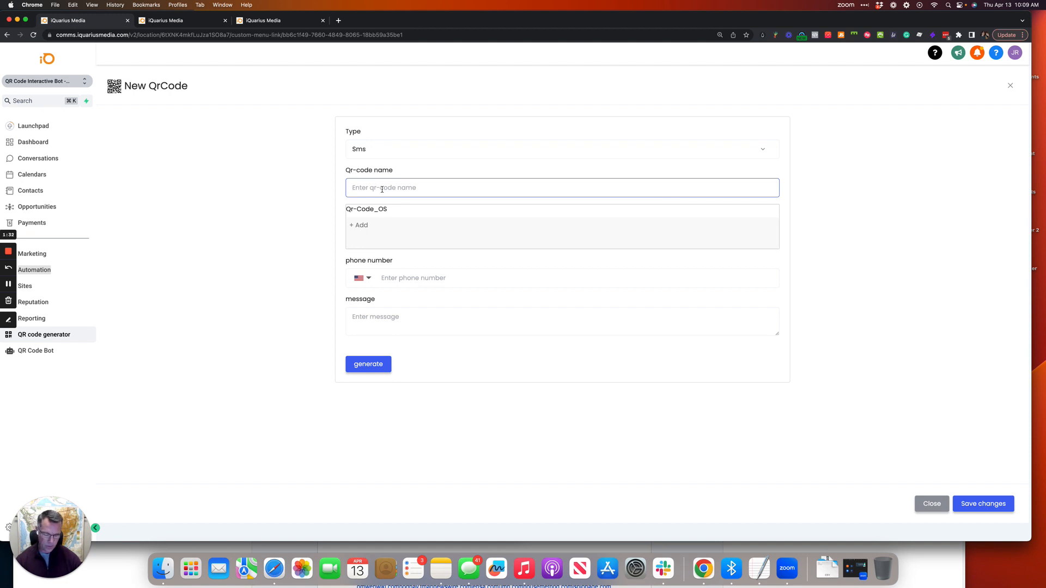
pyautogui.write('QR B')
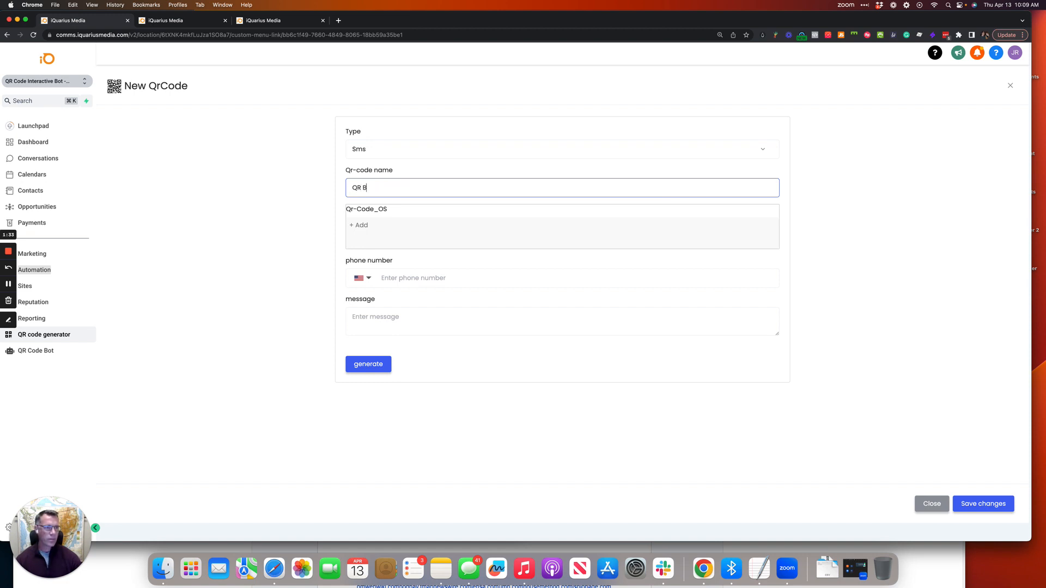
pyautogui.click(359, 224)
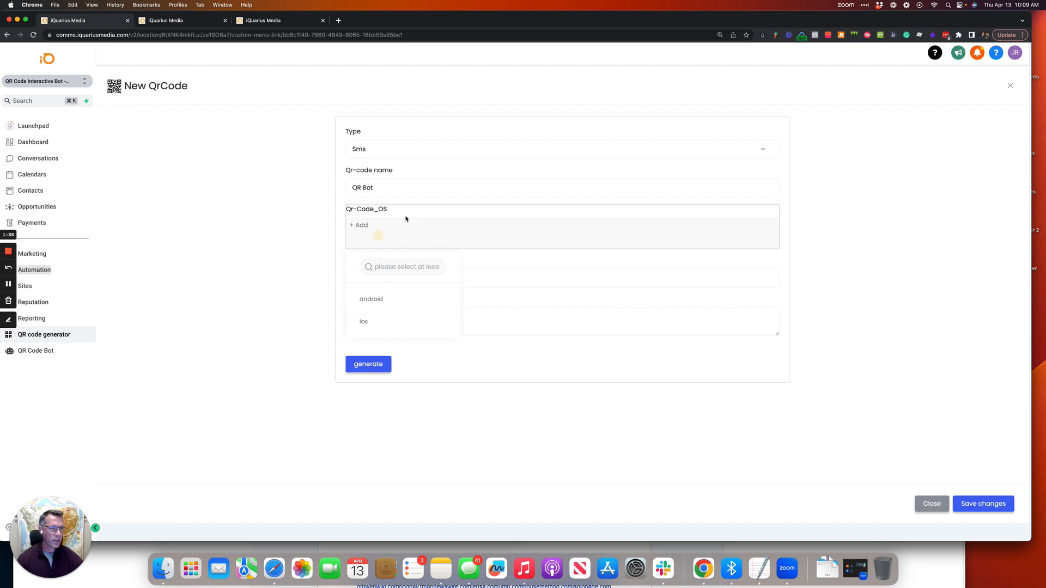
pyautogui.click(371, 299)
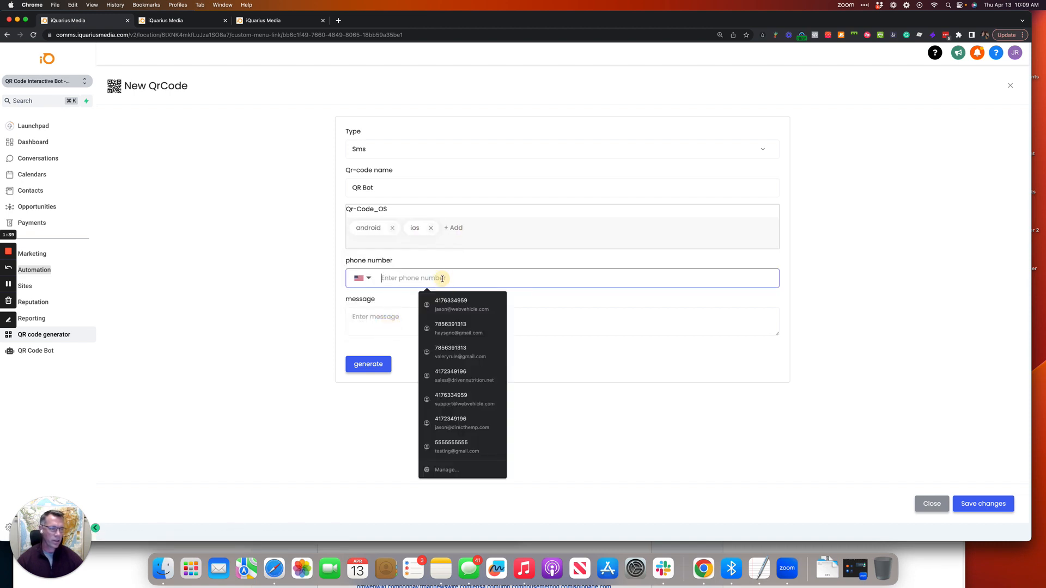
pyautogui.click(450, 304)
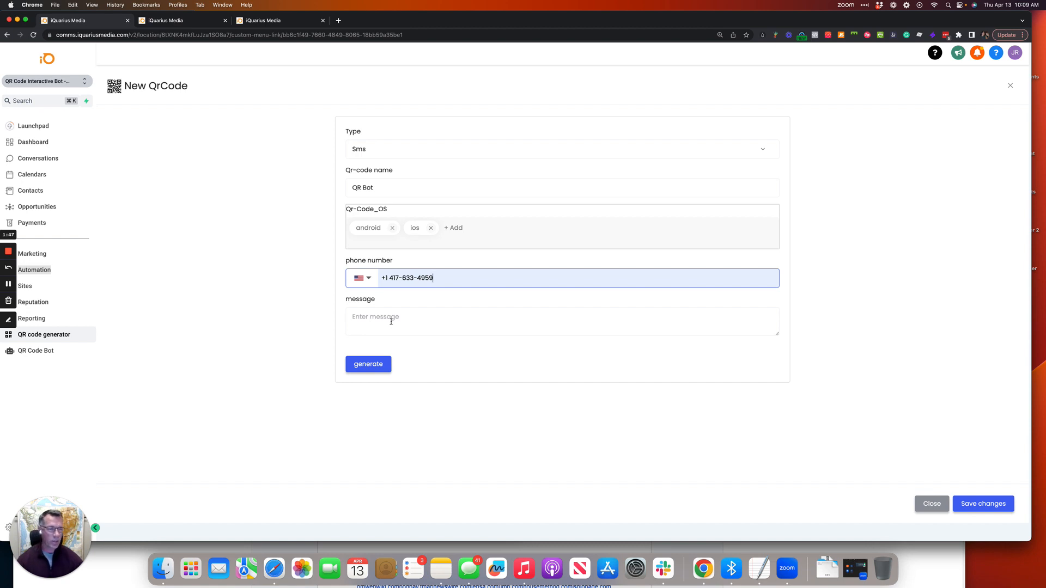
pyautogui.write('I want to know more about D Pet Hotels.')
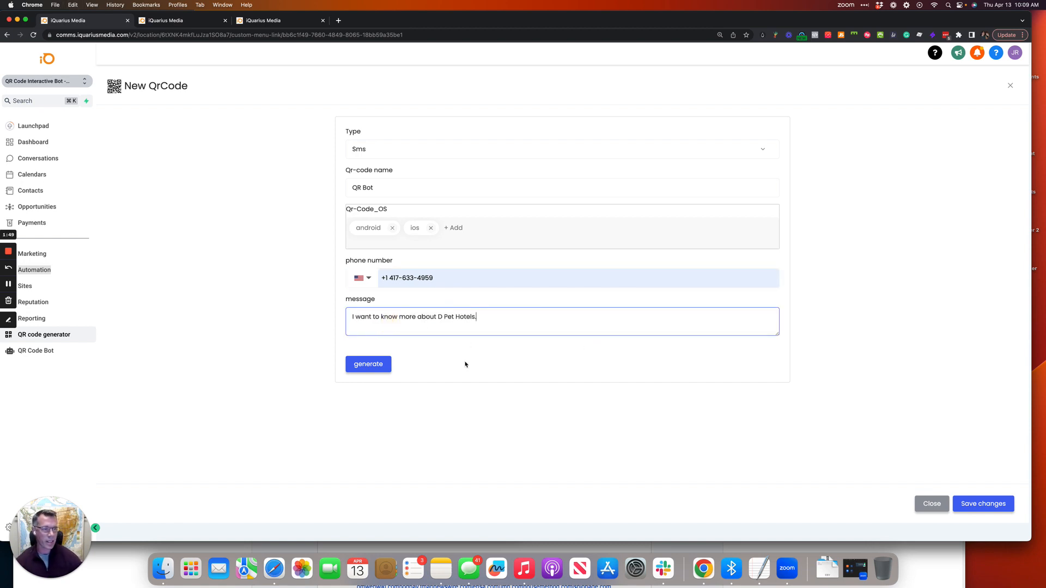
pyautogui.click(368, 363)
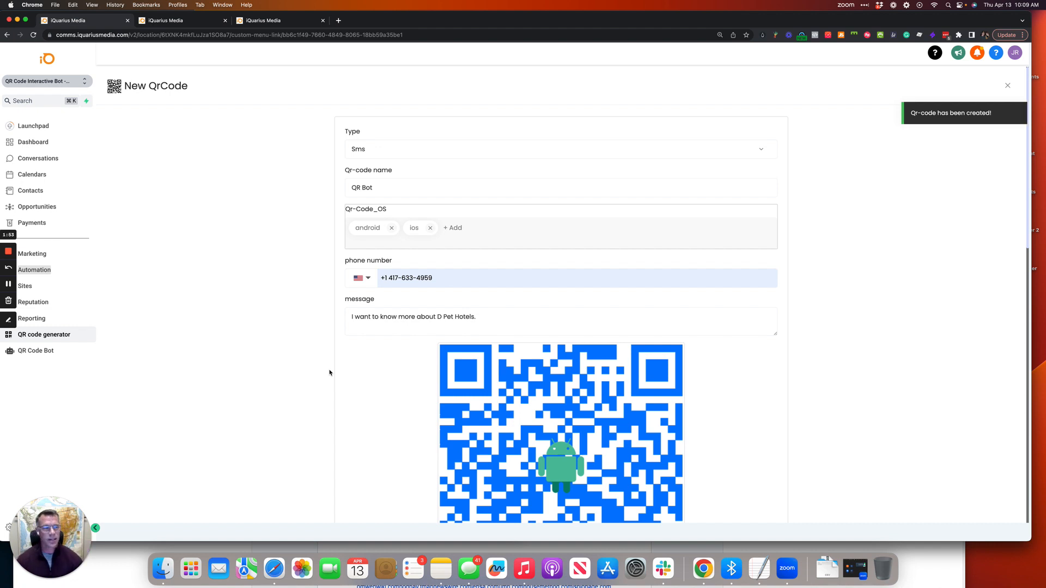
# Scroll to the generated QR image and Download button, then return to the QR Lead Workflow
pyautogui.scroll(-3)
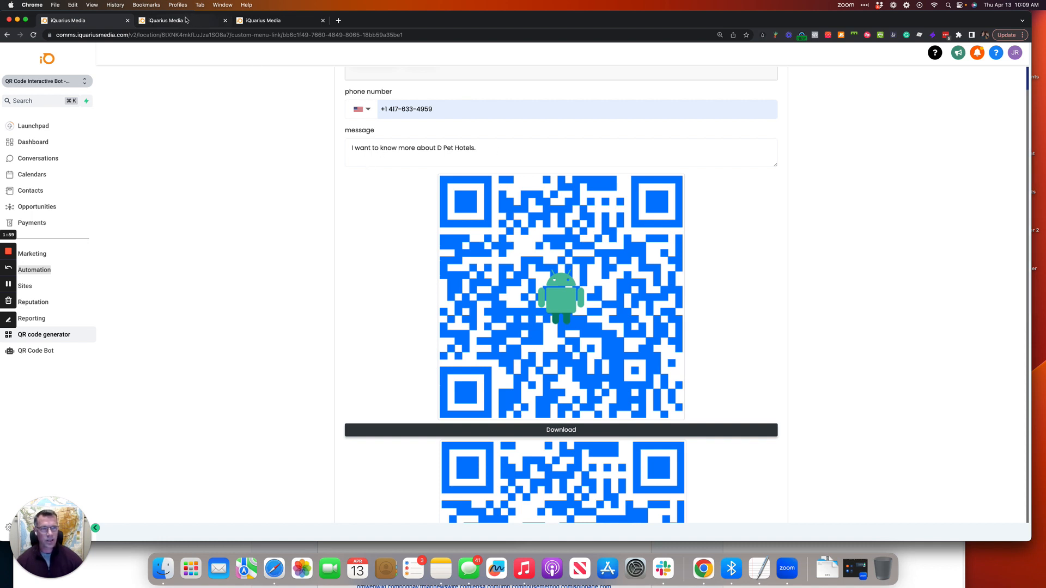
pyautogui.click(36, 350)
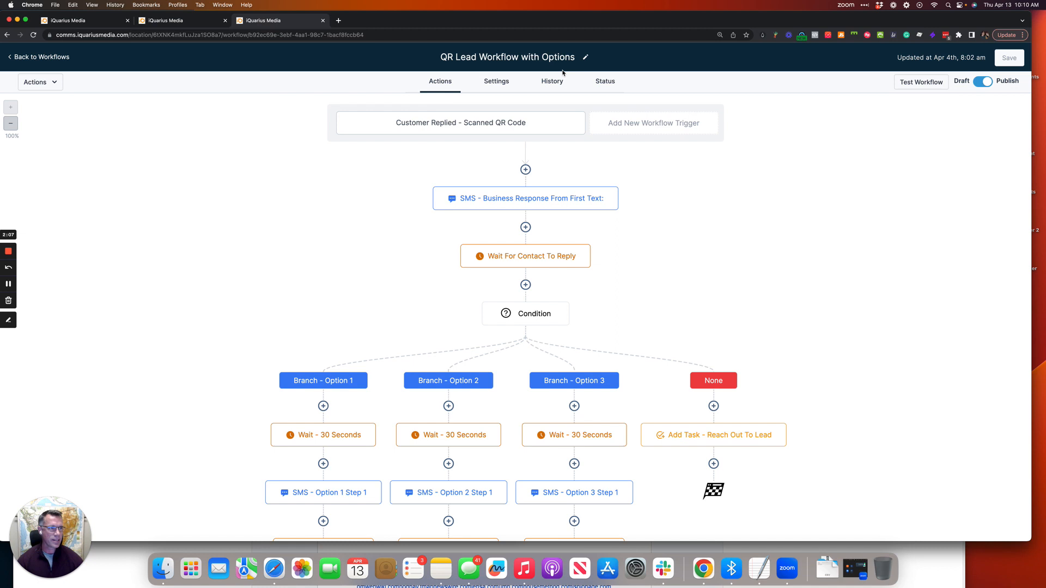
pyautogui.moveTo(374, 224)
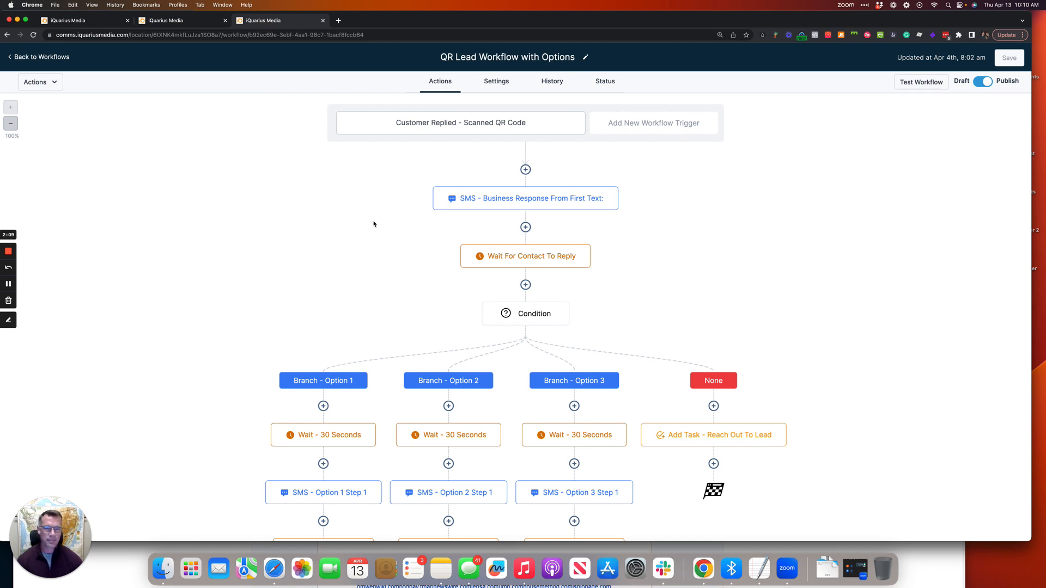